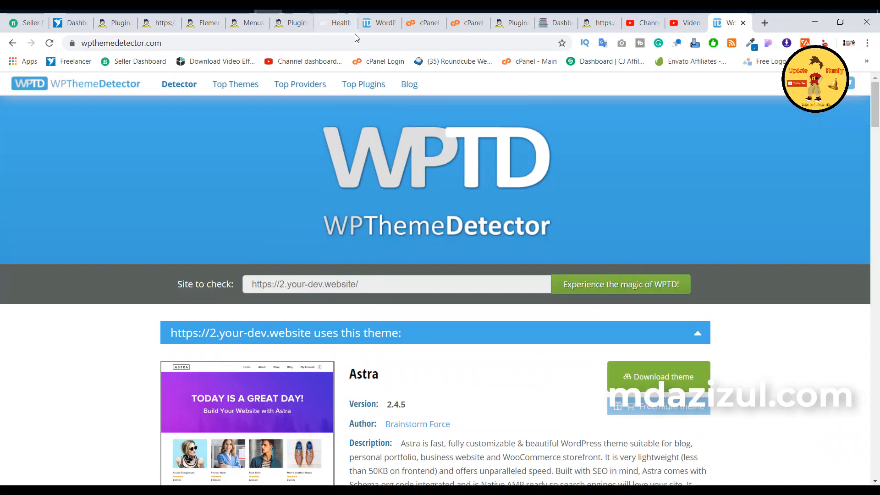
Step: Review the WPThemeDetector results for the site alongside its Plugins list
{"action": "left_click", "coordinate": [289, 22]}
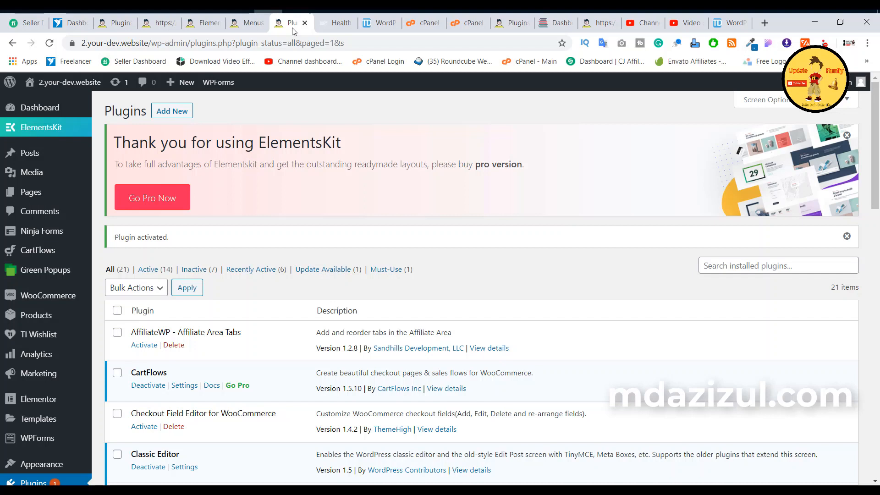
{"action": "left_click", "coordinate": [730, 22]}
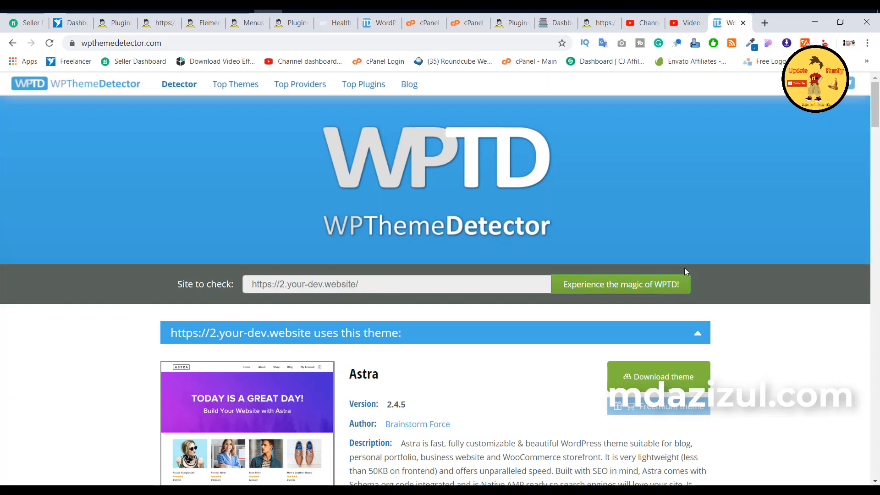
{"action": "scroll", "scroll_direction": "down", "scroll_amount": 3}
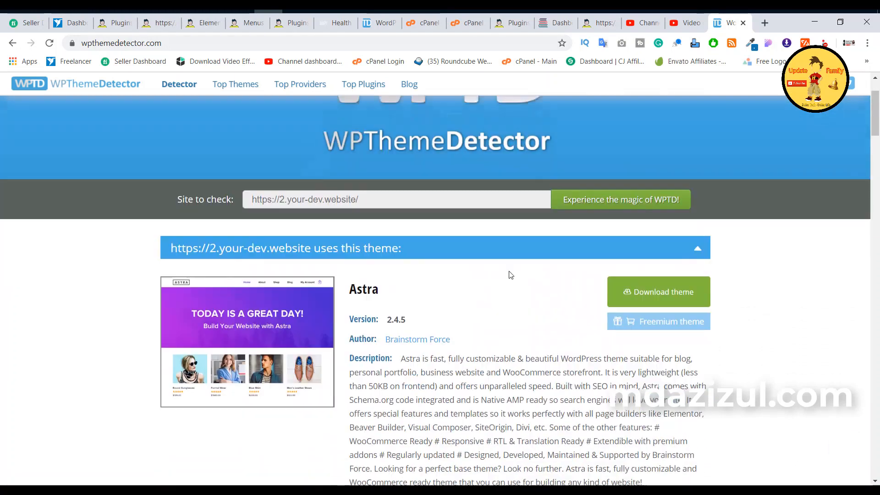
{"action": "scroll", "scroll_direction": "down", "scroll_amount": 3}
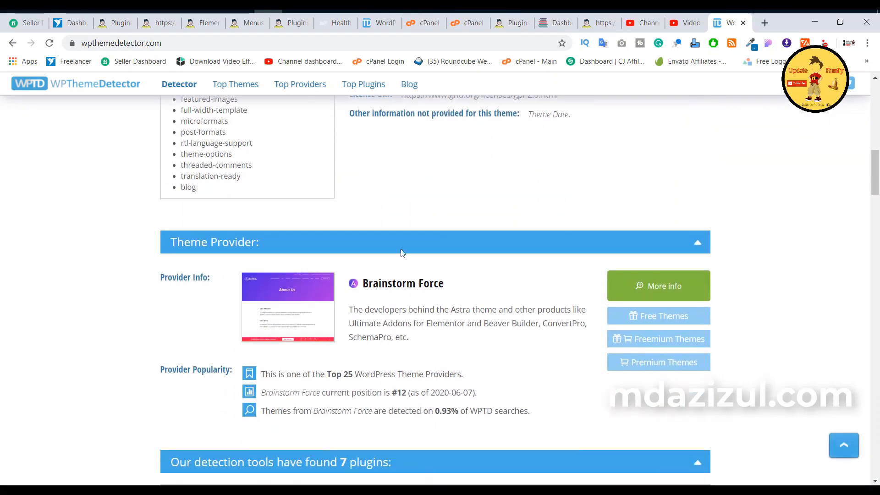
{"action": "scroll", "scroll_direction": "down", "scroll_amount": 3}
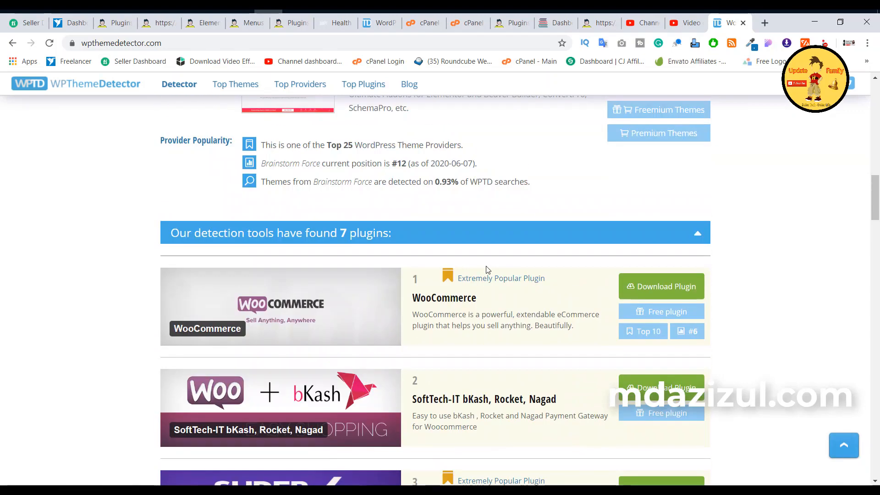
{"action": "scroll", "scroll_direction": "down", "scroll_amount": 3}
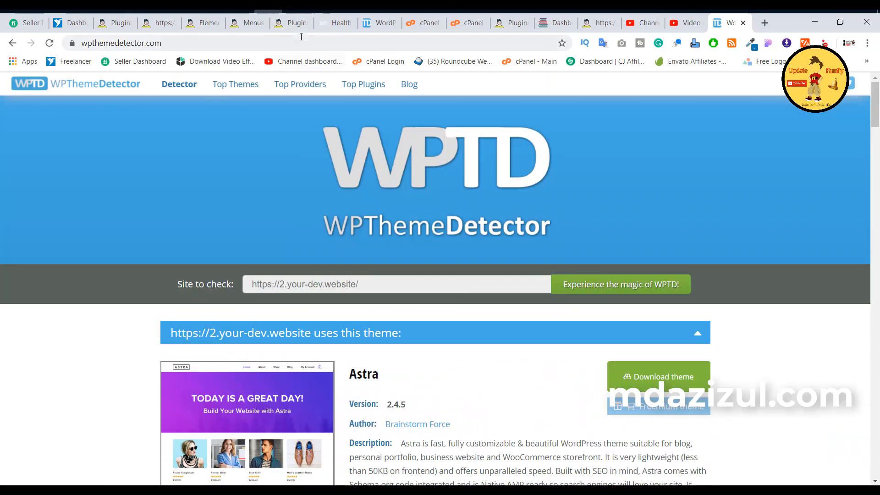
Step: Open Plugins > Add New in a new browser tab from the Plugins page
{"action": "left_click", "coordinate": [291, 22]}
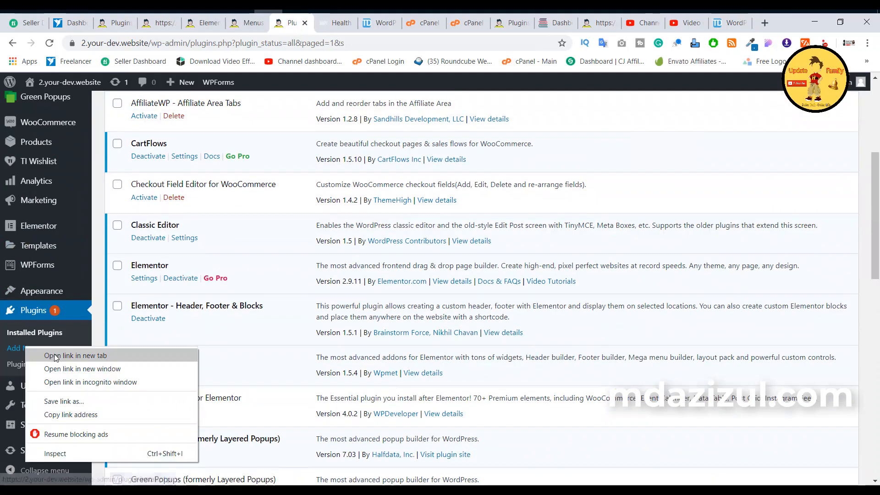
{"action": "left_click", "coordinate": [76, 356]}
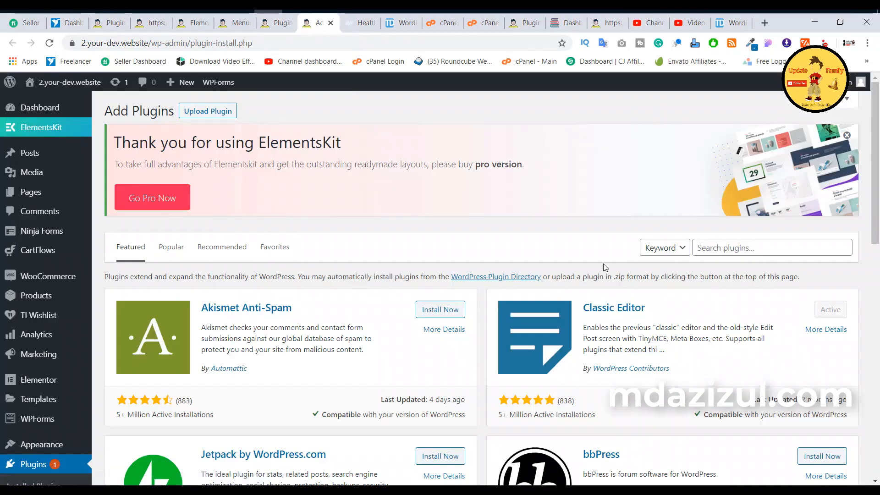
Step: Search plugins for 'wp hide', install WP Hide & Security Enhancer and activate it
{"action": "left_click", "coordinate": [770, 247]}
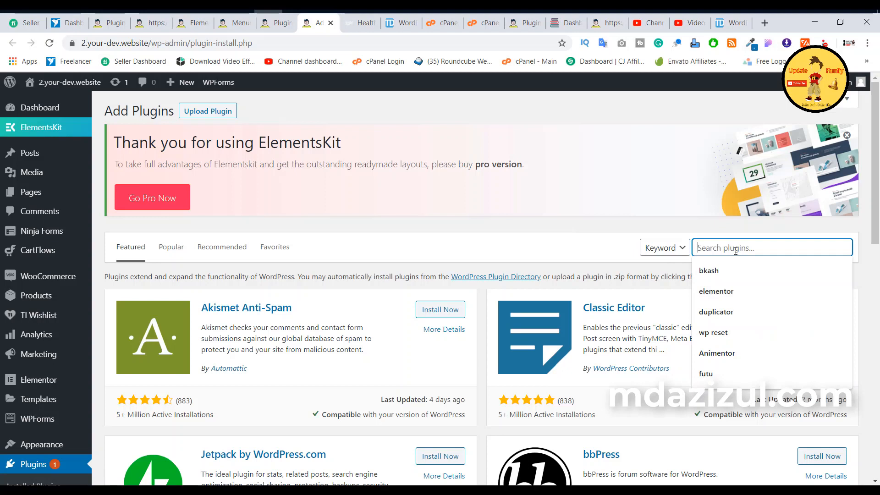
{"action": "type", "text": "wp hit"}
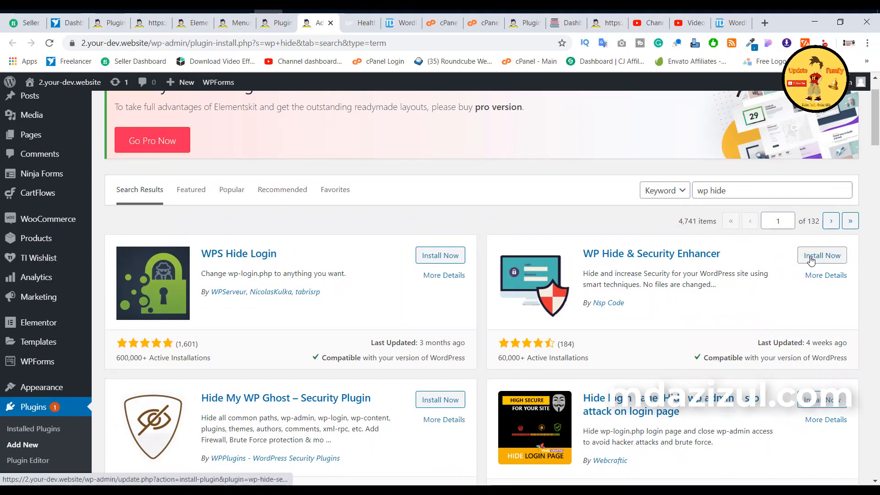
{"action": "left_click", "coordinate": [821, 255]}
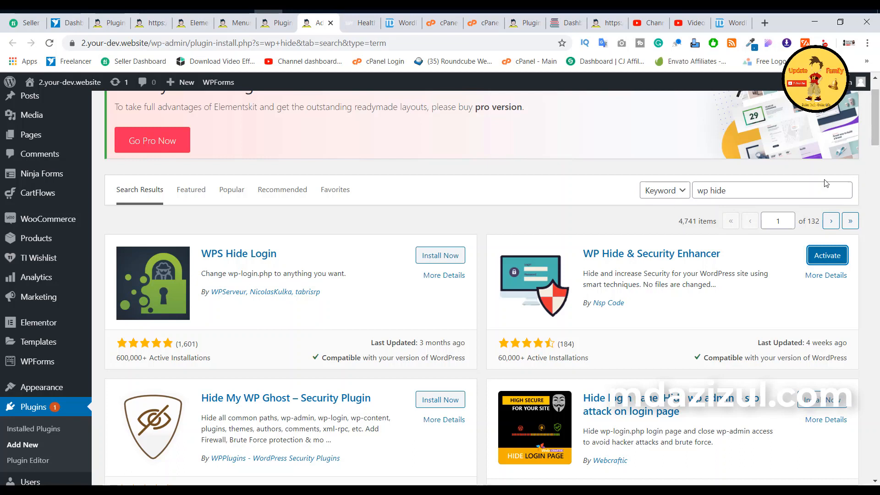
{"action": "mouse_move", "coordinate": [835, 259]}
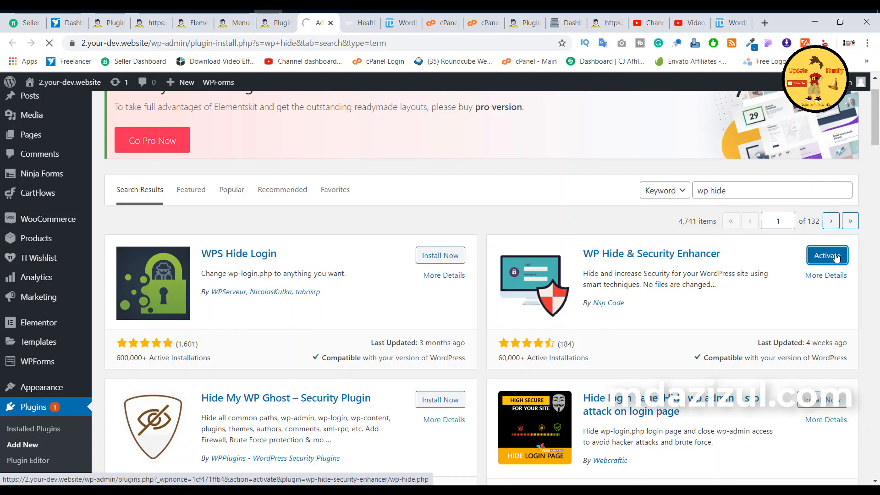
{"action": "left_click", "coordinate": [825, 255]}
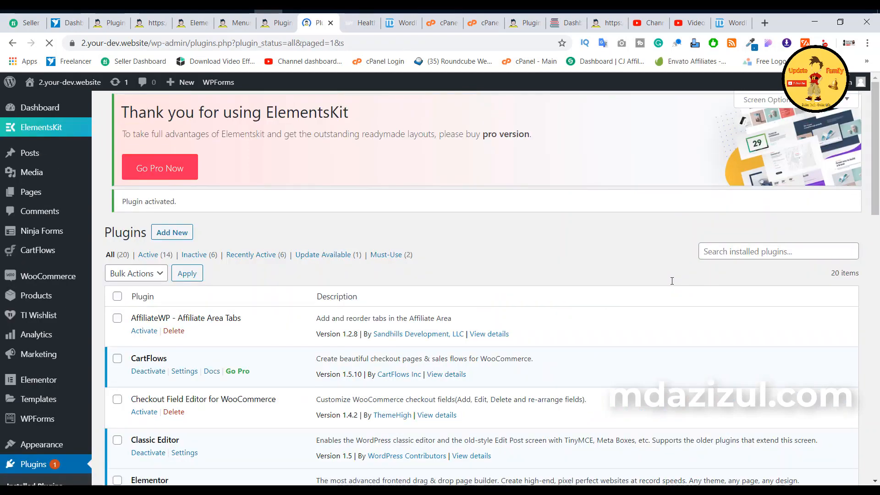
Step: Open WP Hide's Rewrite settings on the Theme tab for the Astra theme
{"action": "scroll", "scroll_direction": "down", "scroll_amount": 3}
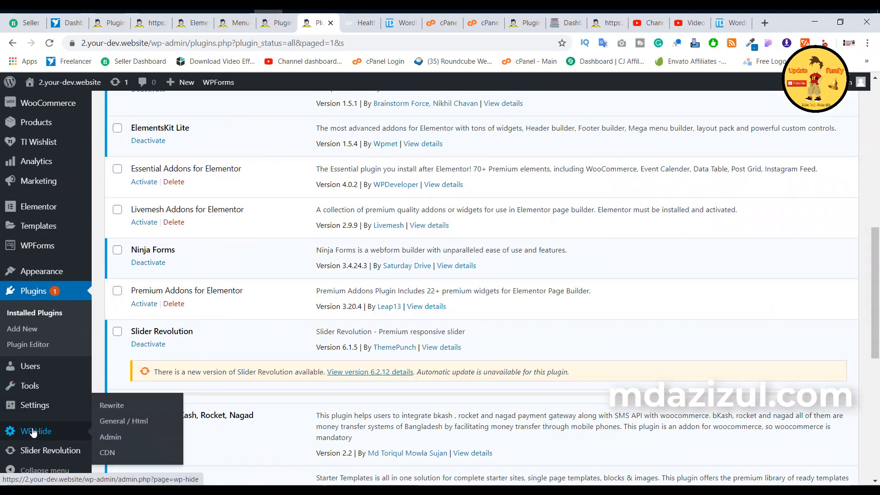
{"action": "left_click", "coordinate": [35, 431]}
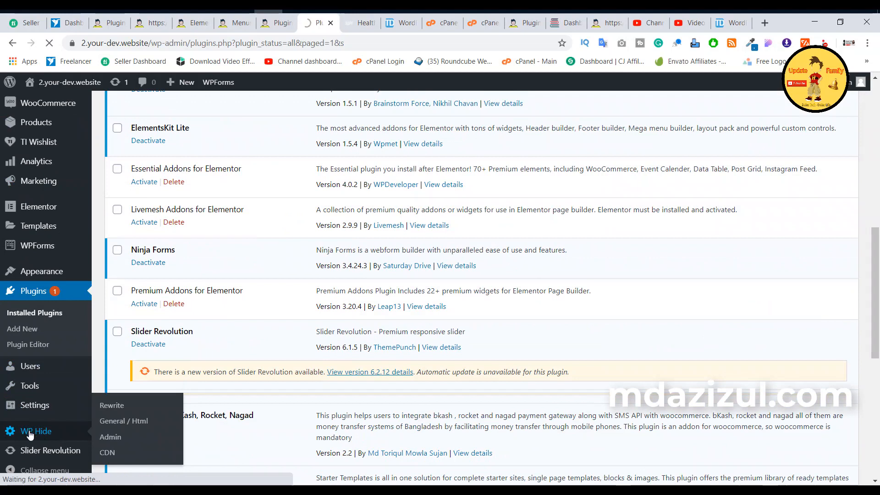
{"action": "left_click", "coordinate": [36, 431]}
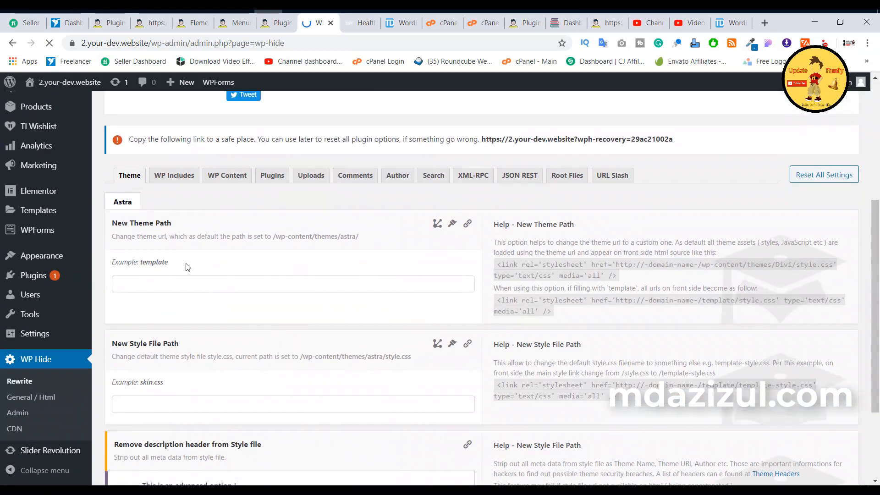
Step: Rename the Astra theme path to 'heme' and the style file to the suggested 'wfle.css'
{"action": "scroll", "scroll_direction": "down", "scroll_amount": 3}
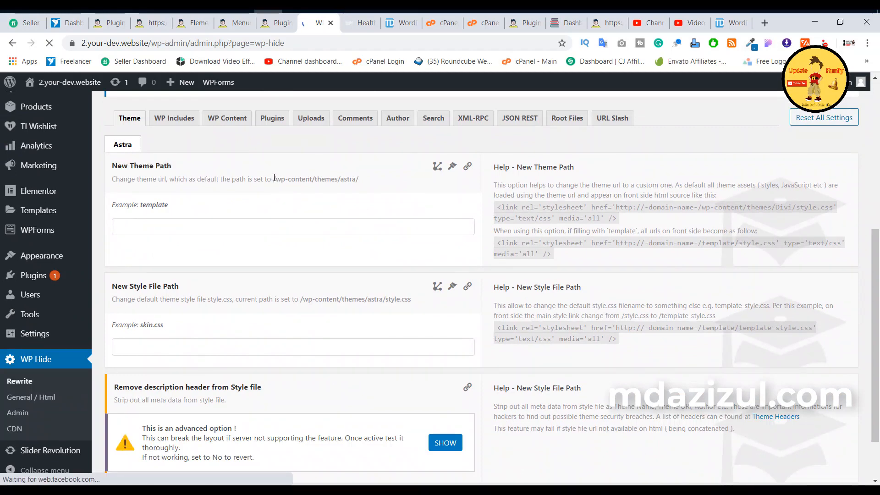
{"action": "double_click", "coordinate": [349, 179]}
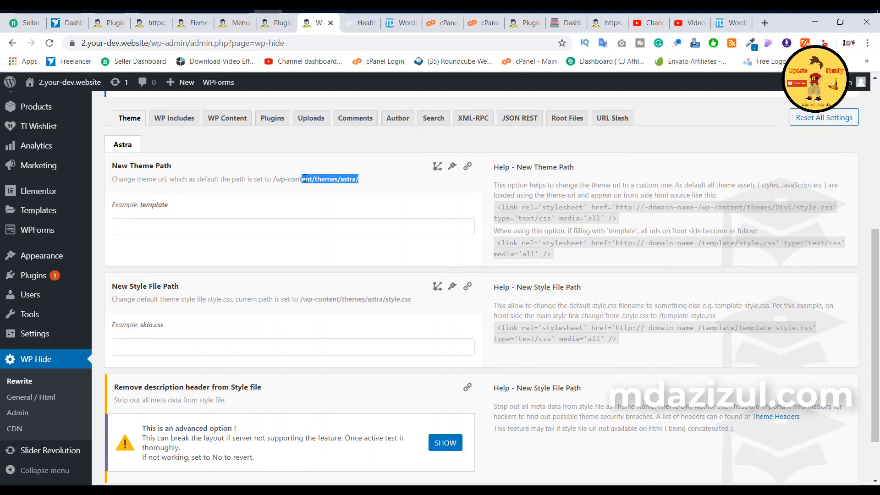
{"action": "left_click", "coordinate": [292, 226]}
{"action": "type", "text": "heme"}
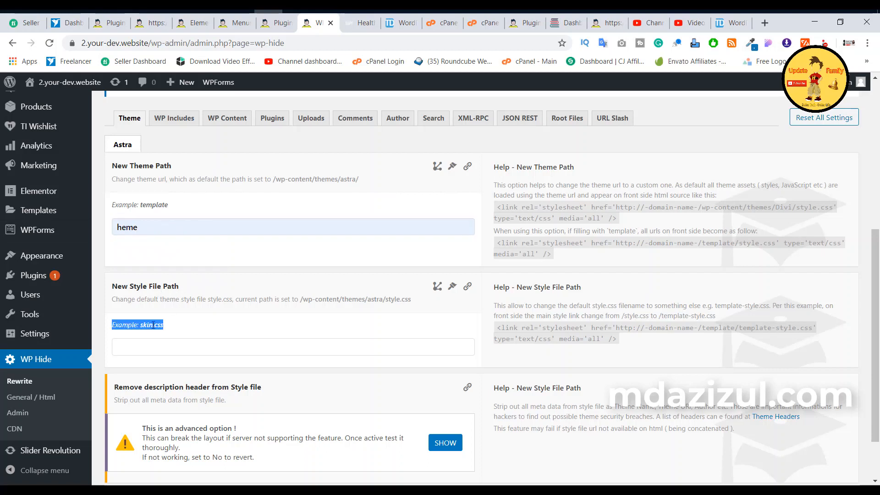
{"action": "left_click", "coordinate": [291, 347]}
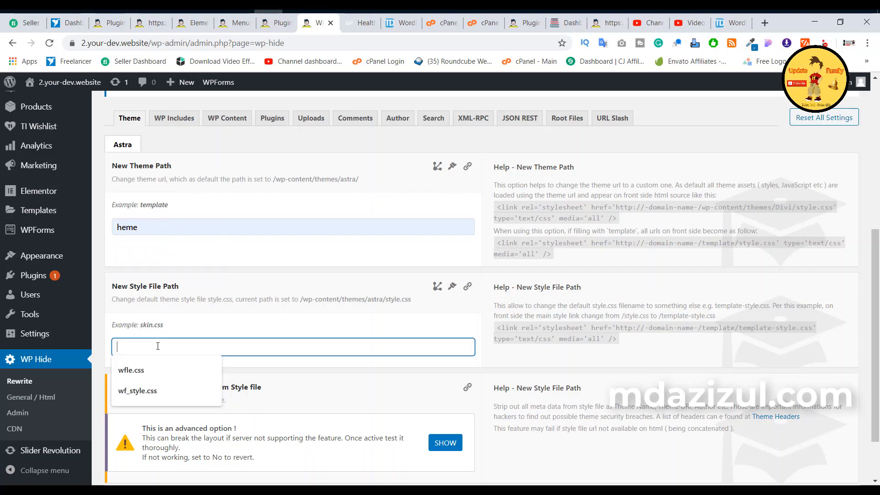
{"action": "left_click", "coordinate": [132, 370]}
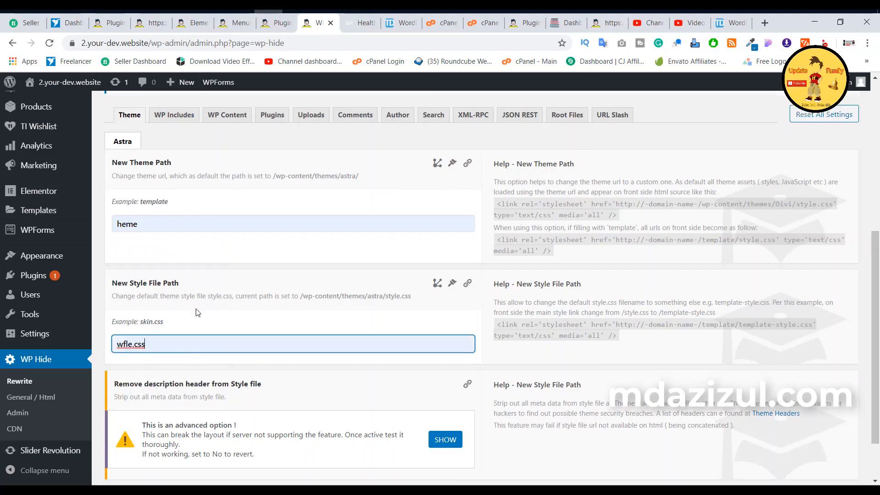
Step: Save the theme path and style file settings
{"action": "scroll", "scroll_direction": "down", "scroll_amount": 3}
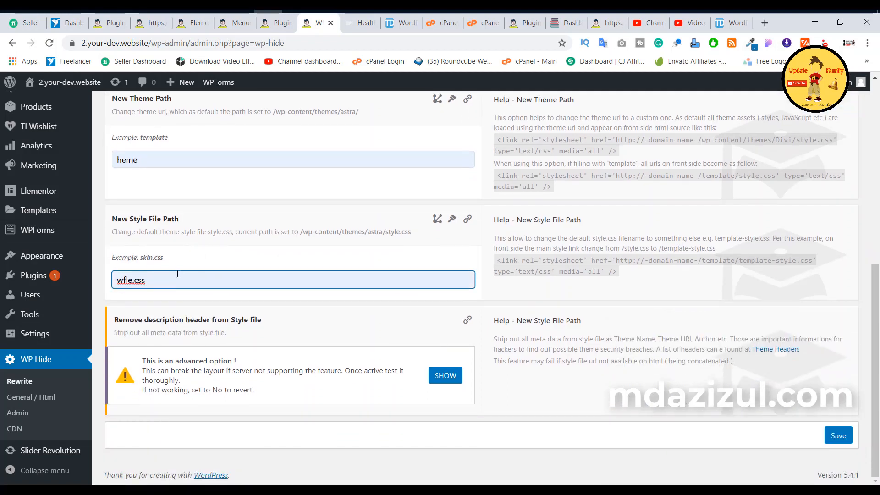
{"action": "left_click", "coordinate": [837, 436]}
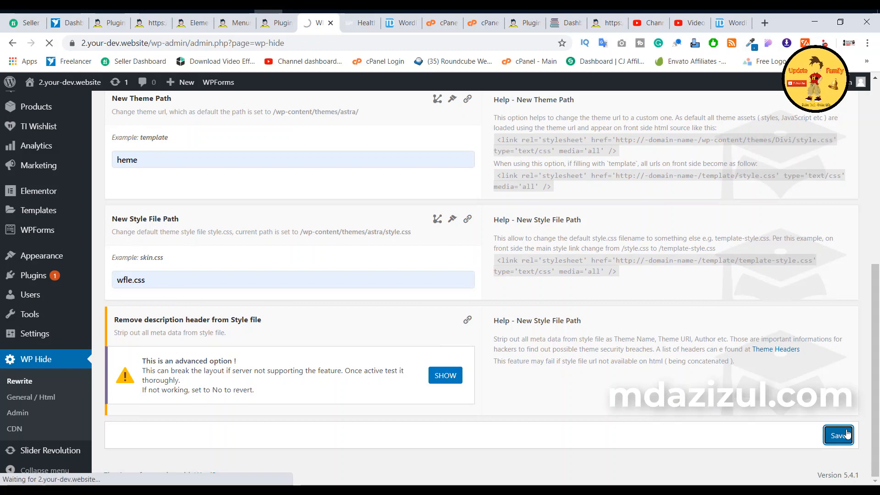
{"action": "left_click", "coordinate": [836, 434]}
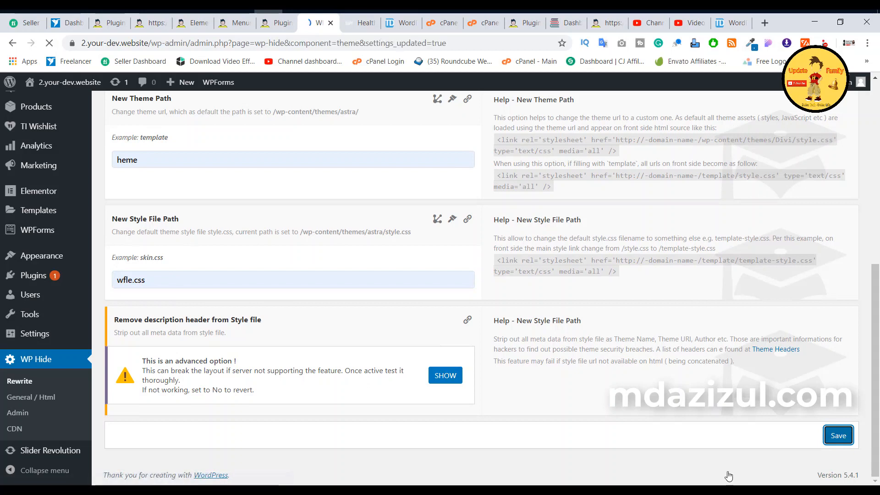
{"action": "left_click", "coordinate": [837, 436]}
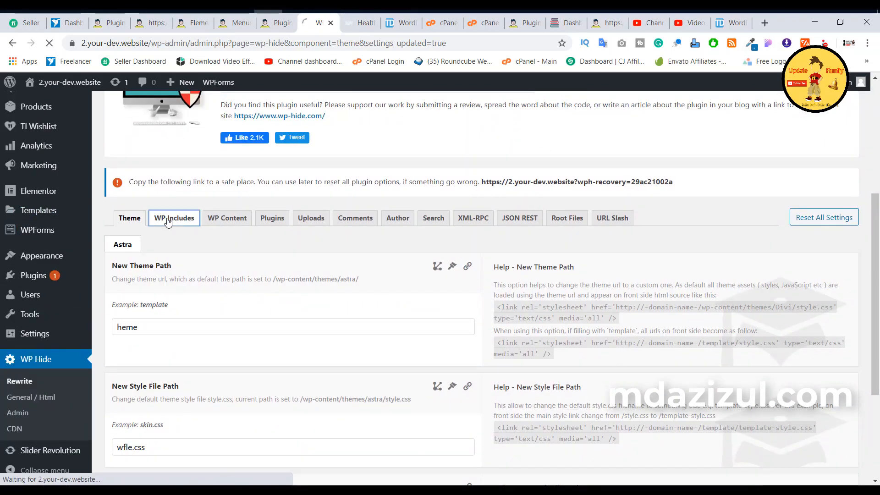
Step: Set the New Includes Path to 'udes' in the WP Includes tab and save the settings
{"action": "left_click", "coordinate": [173, 218]}
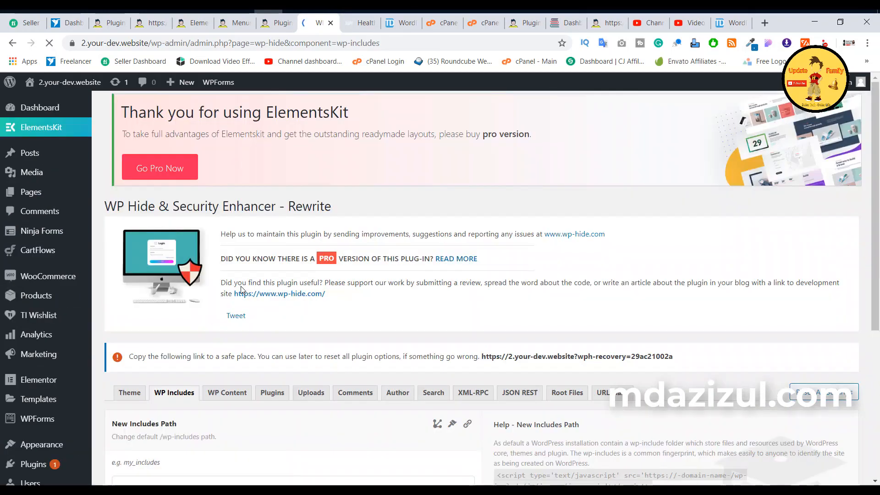
{"action": "scroll", "scroll_direction": "down", "scroll_amount": 3}
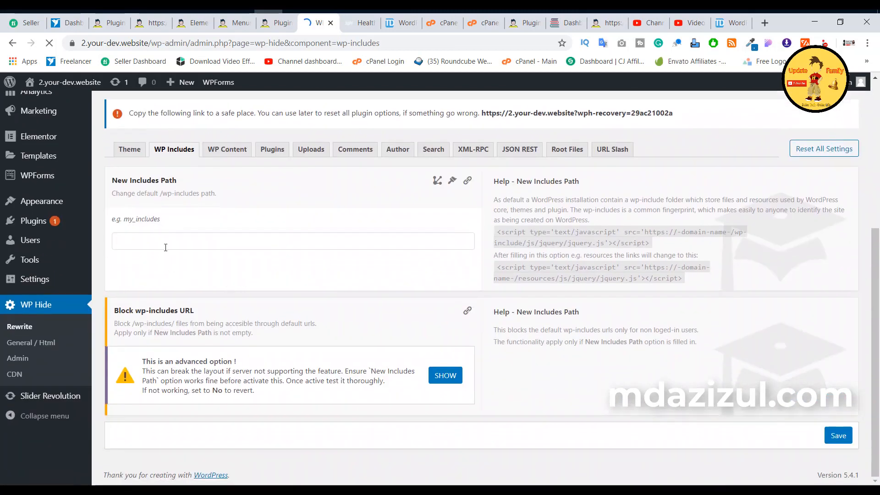
{"action": "type", "text": "udes"}
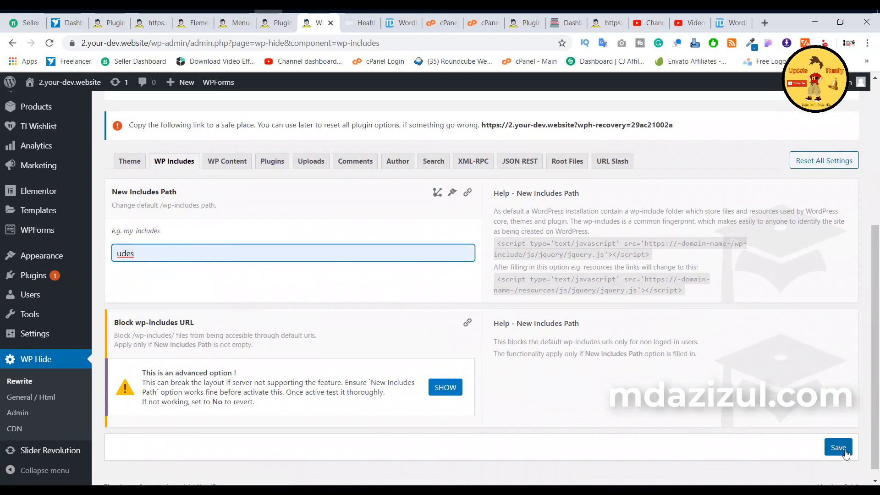
{"action": "left_click", "coordinate": [836, 447]}
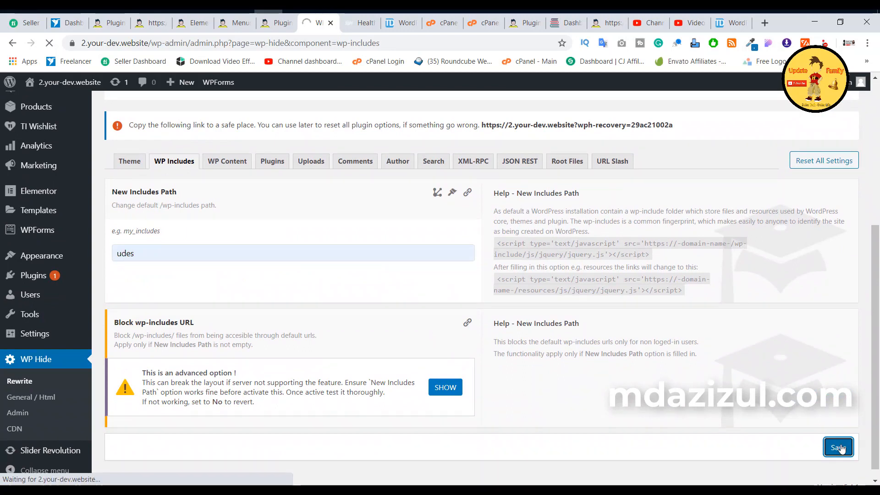
{"action": "left_click", "coordinate": [837, 447]}
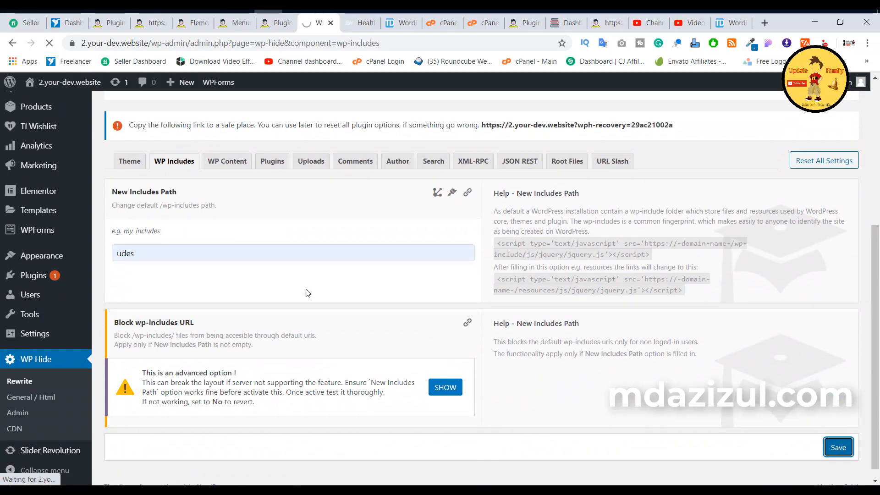
{"action": "left_click", "coordinate": [837, 447]}
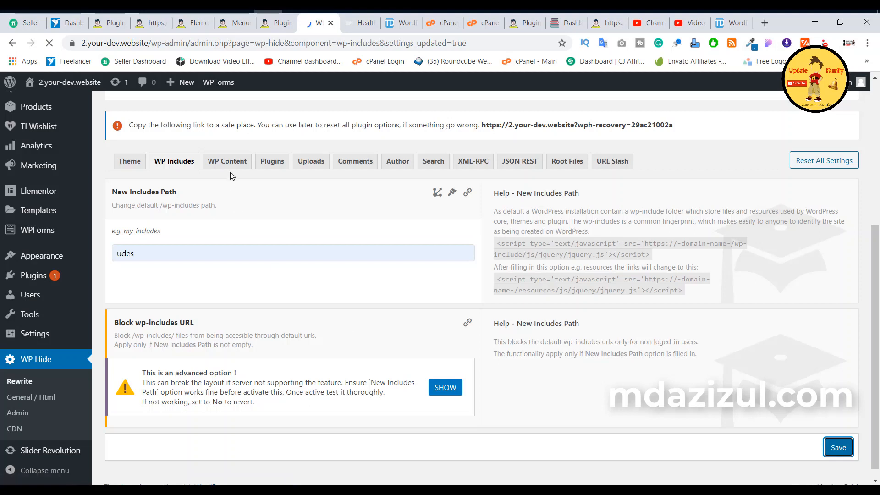
{"action": "left_click", "coordinate": [837, 447]}
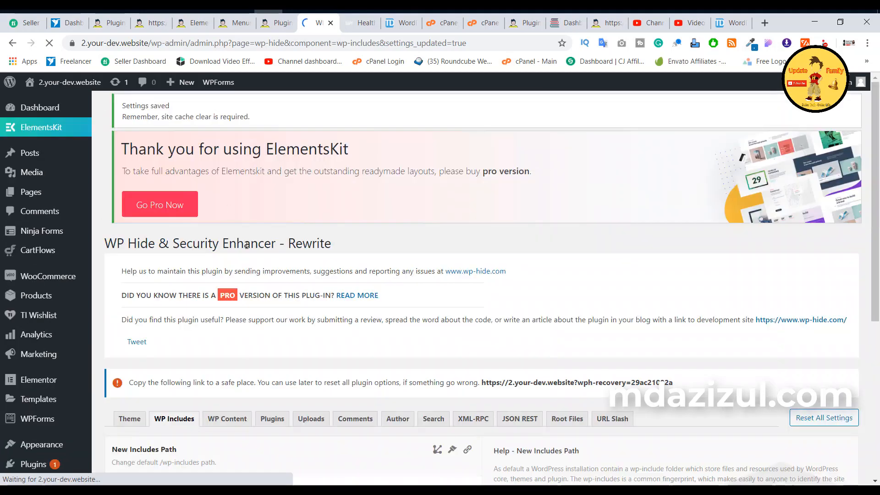
{"action": "left_click", "coordinate": [227, 189]}
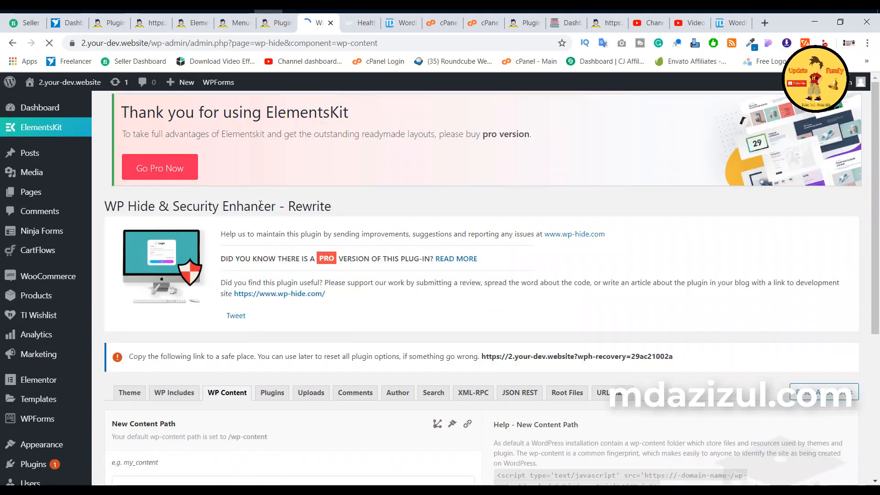
Step: Set the New Content Path to 'wf_them' and save the settings
{"action": "type", "text": "wf_them"}
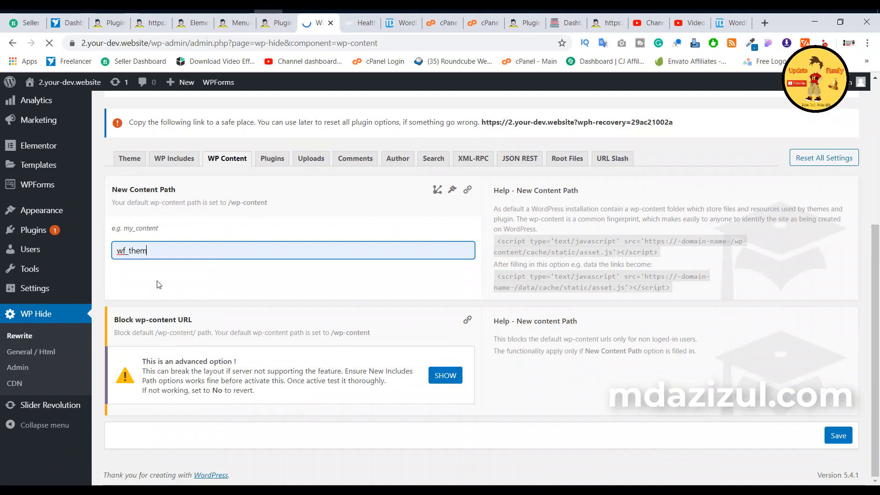
{"action": "left_click", "coordinate": [837, 435]}
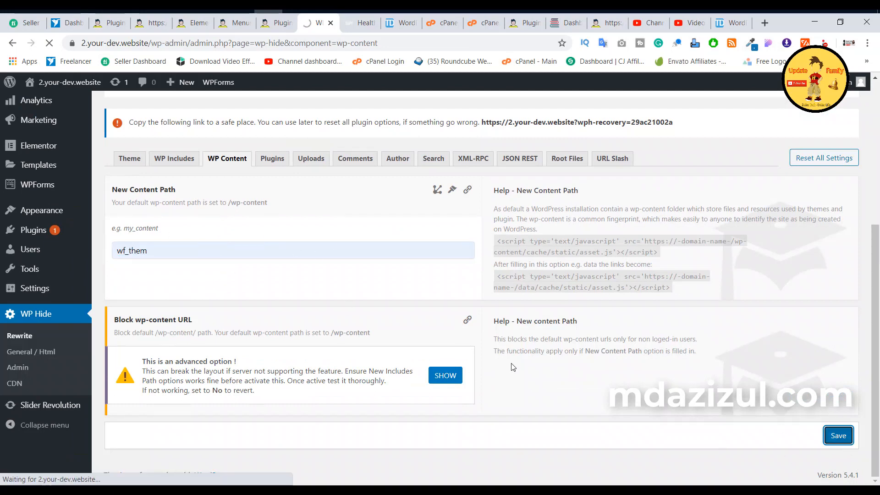
{"action": "left_click", "coordinate": [836, 435]}
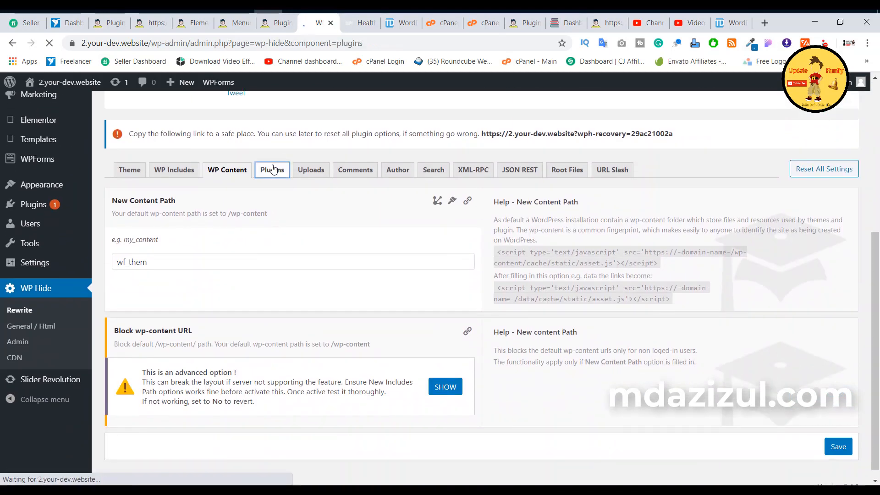
Step: Set the New Plugins Path to 'wf_plugi' and confirm the Settings saved notice
{"action": "left_click", "coordinate": [273, 170]}
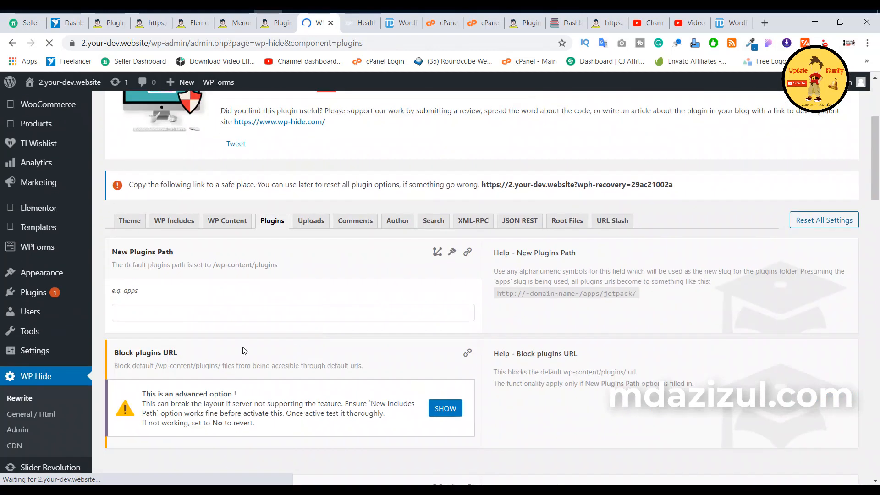
{"action": "type", "text": "wf_plugi"}
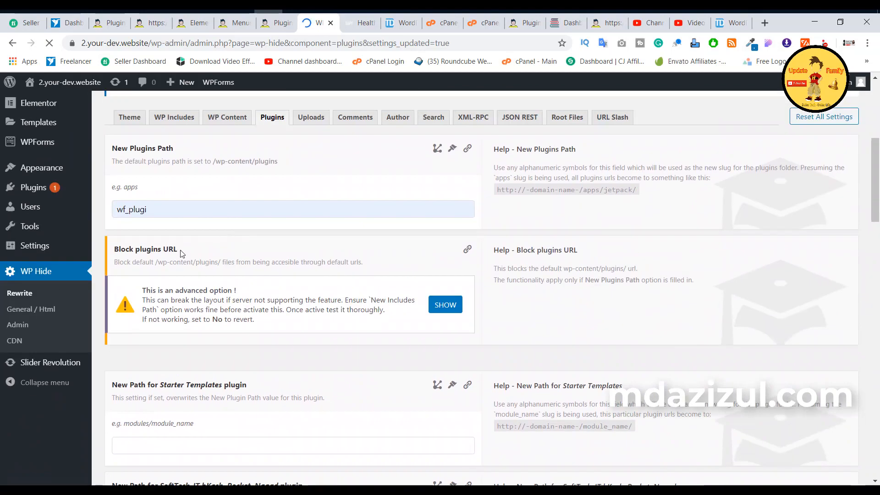
{"action": "scroll", "scroll_direction": "down", "scroll_amount": 3}
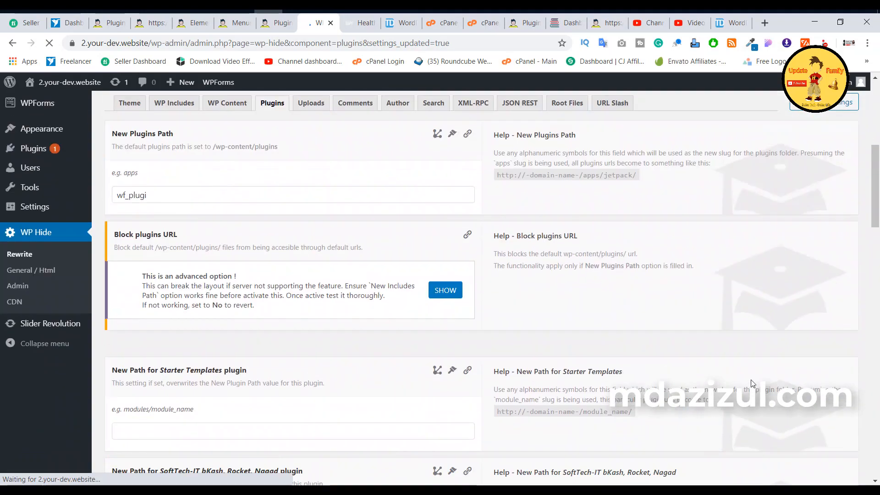
{"action": "scroll", "scroll_direction": "down", "scroll_amount": 3}
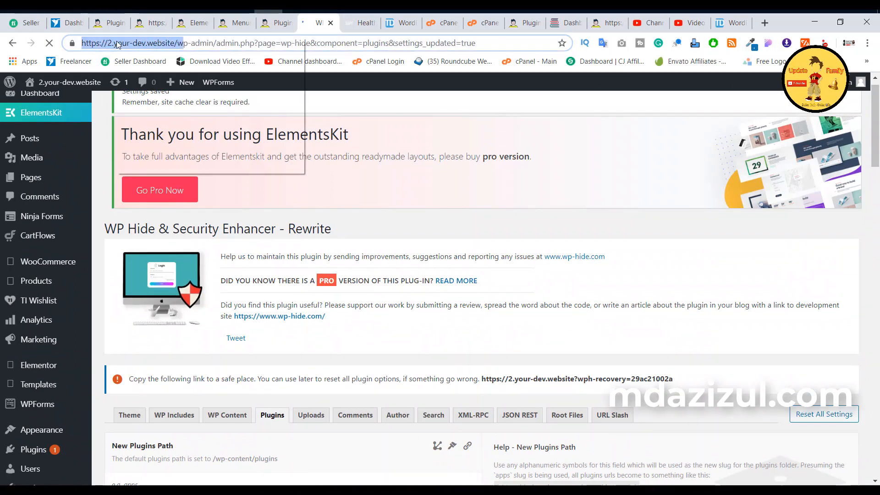
Step: Load the dev site's homepage in a Chrome incognito window to confirm it still displays
{"action": "left_click", "coordinate": [866, 43]}
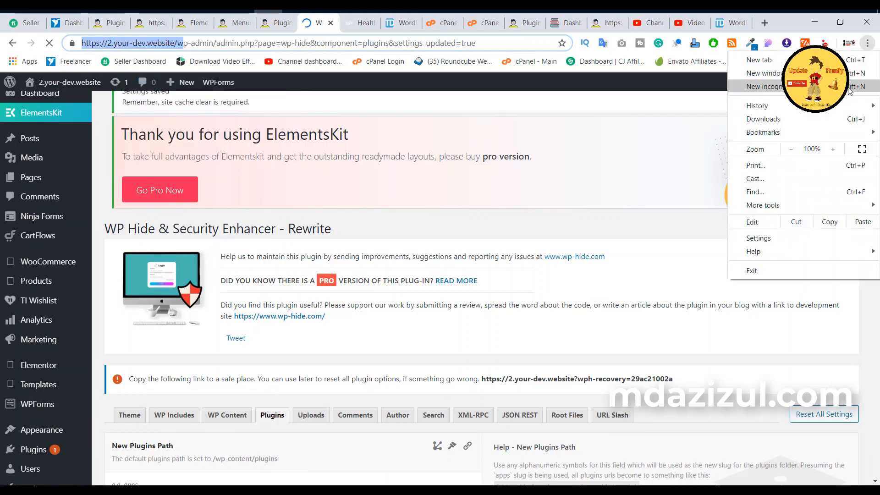
{"action": "left_click", "coordinate": [764, 86]}
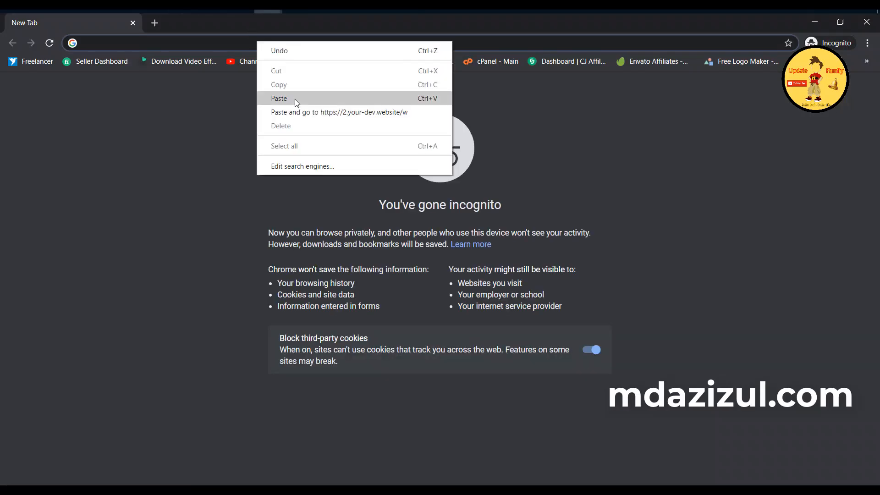
{"action": "left_click", "coordinate": [339, 112]}
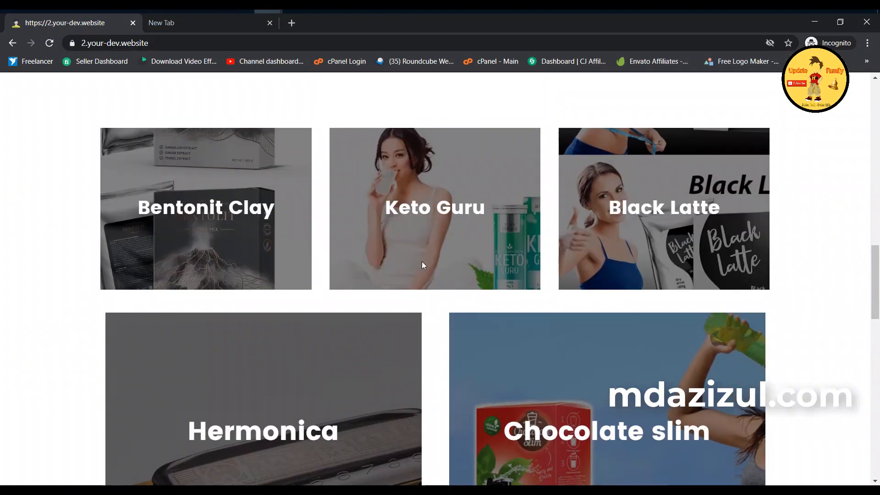
{"action": "scroll", "scroll_direction": "up", "scroll_amount": 3}
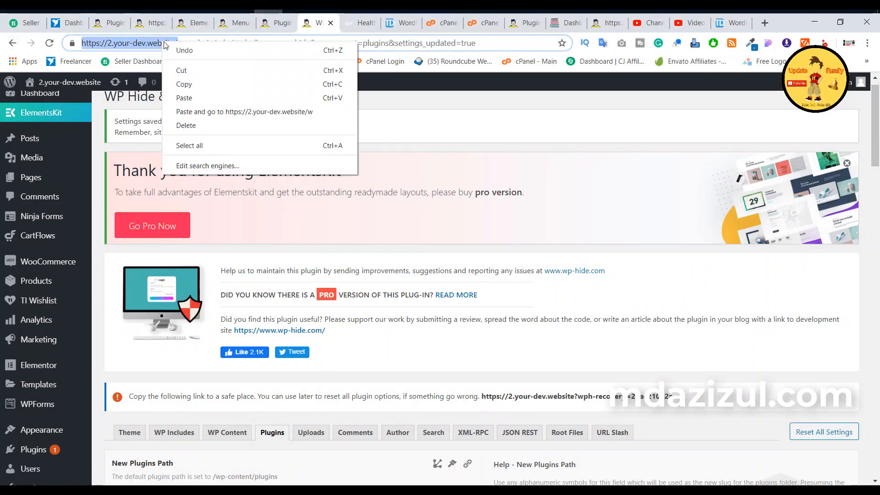
{"action": "left_click", "coordinate": [398, 23]}
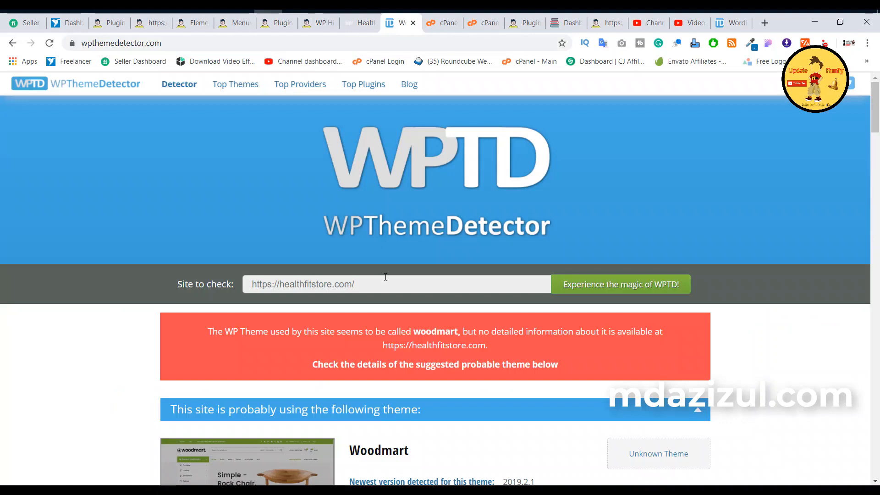
{"action": "left_click", "coordinate": [396, 284]}
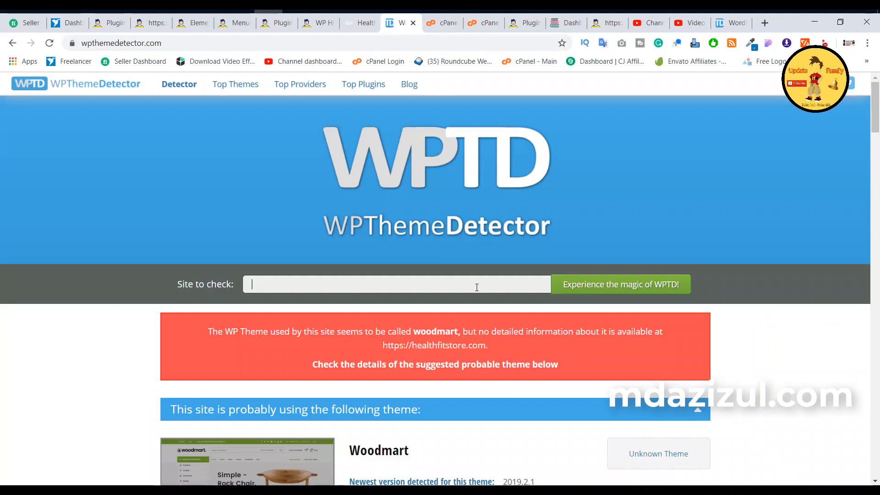
{"action": "type", "text": "https://2.your-dev.website/"}
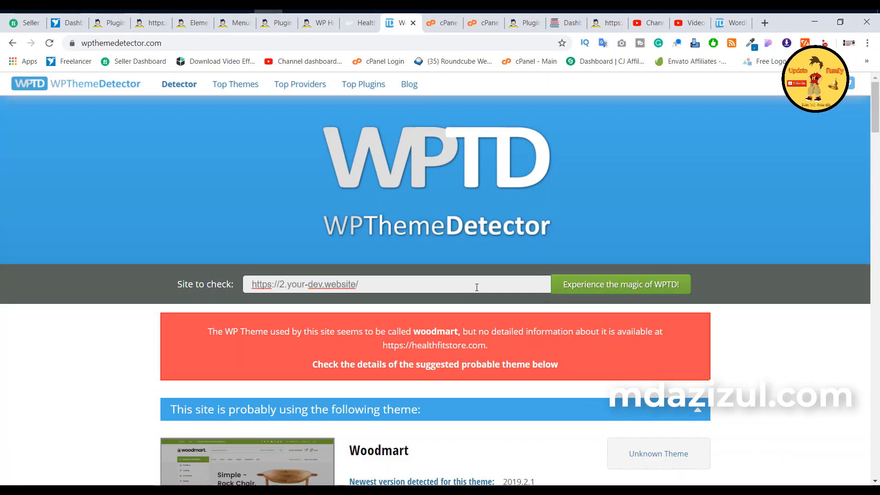
{"action": "left_click", "coordinate": [620, 284]}
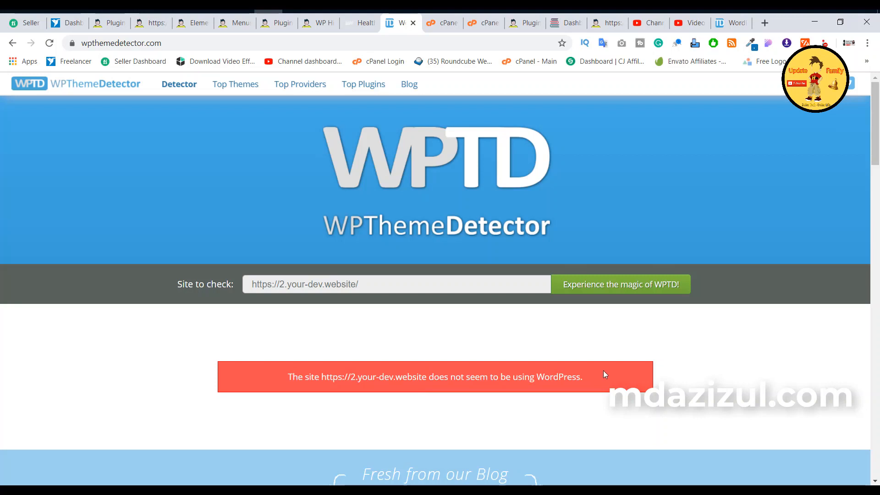
{"action": "mouse_move", "coordinate": [559, 368]}
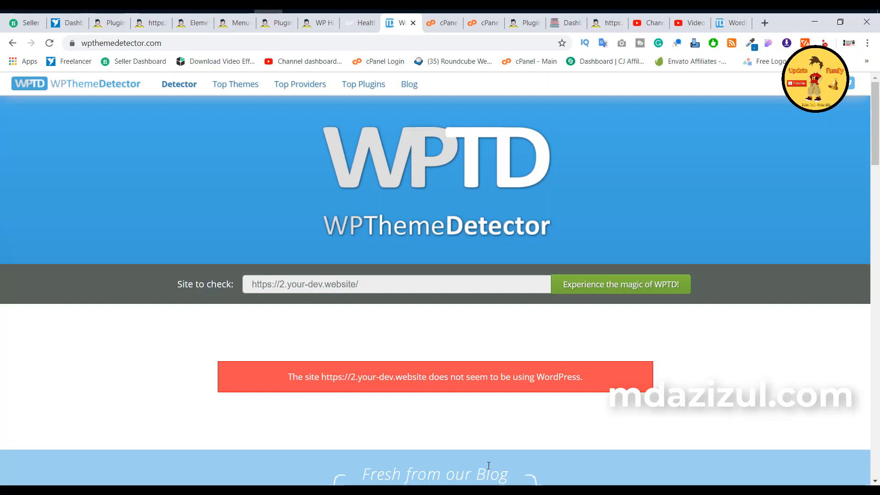
{"action": "mouse_move", "coordinate": [599, 199]}
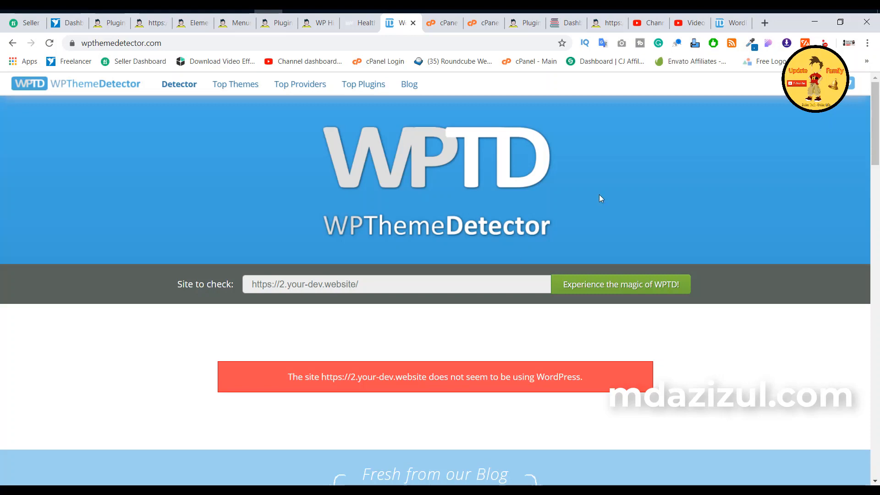